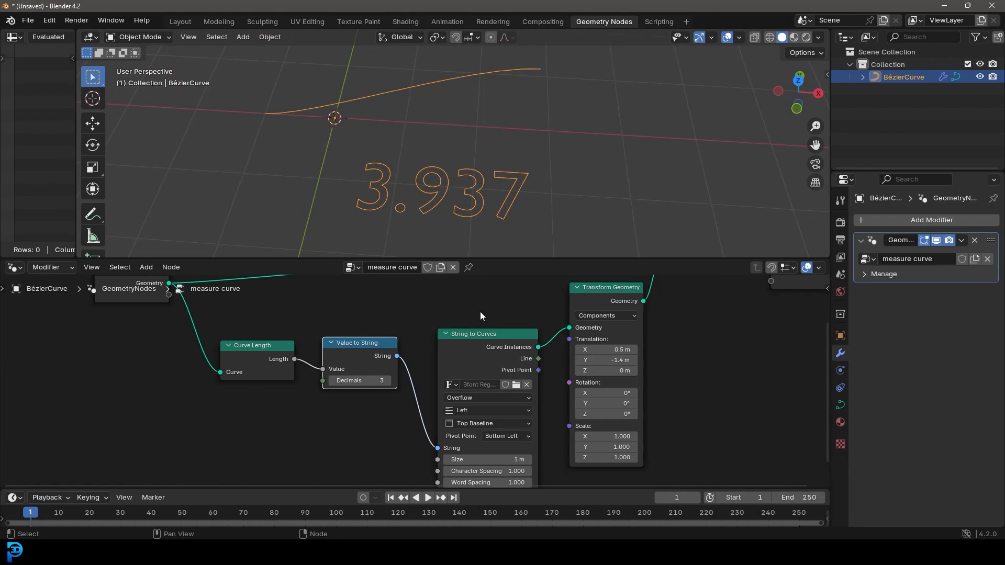
mouse_move(426, 220)
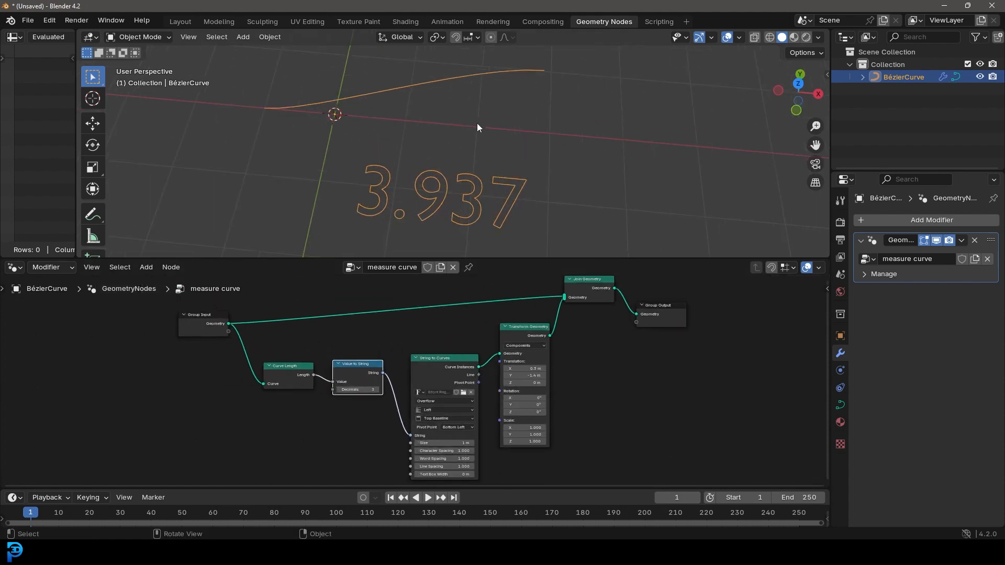
- Edit the curve's control points and raise Value to String decimals so the length reads 9.3596477509
key(Tab)
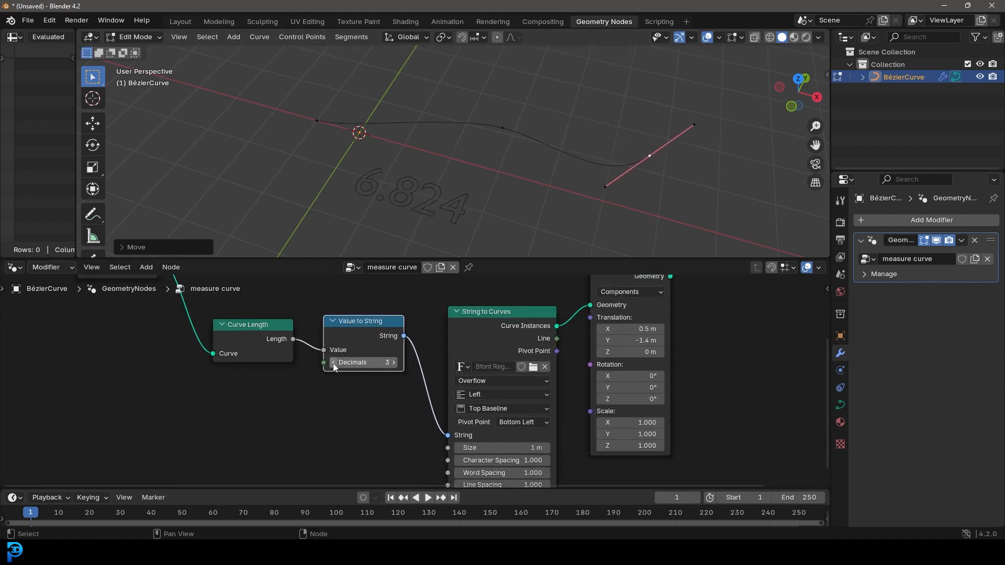
click(334, 363)
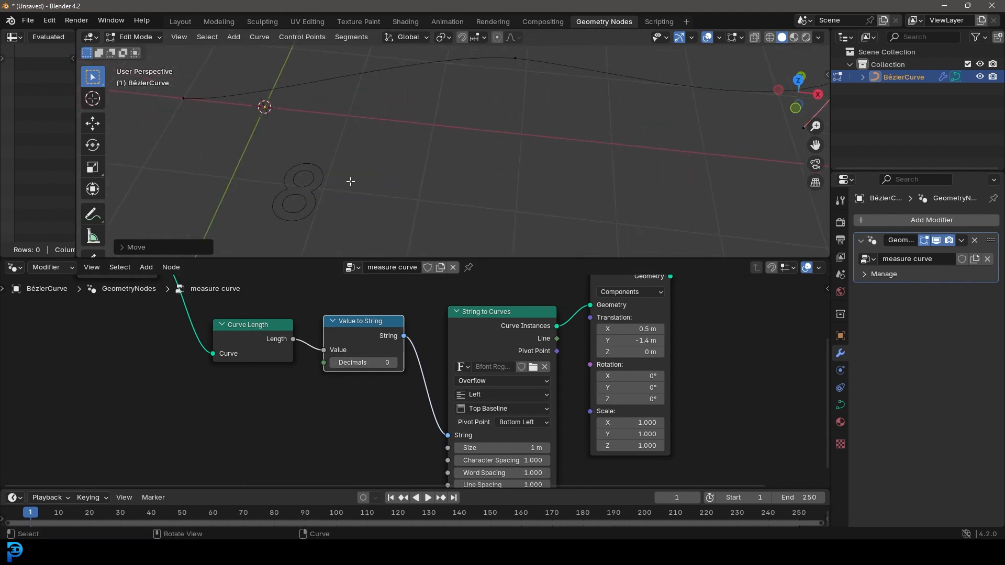
click(394, 363)
text(10)
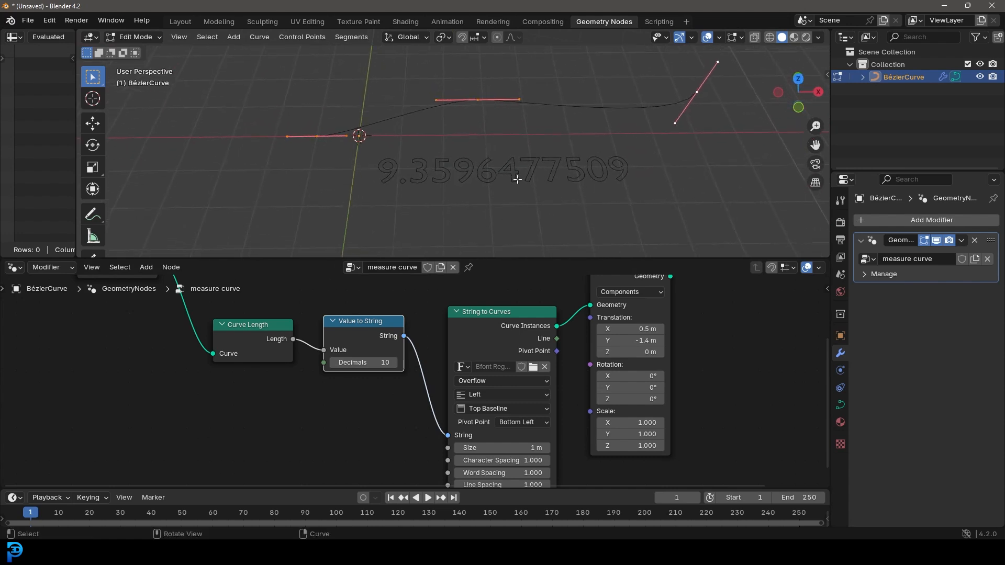
mouse_move(534, 194)
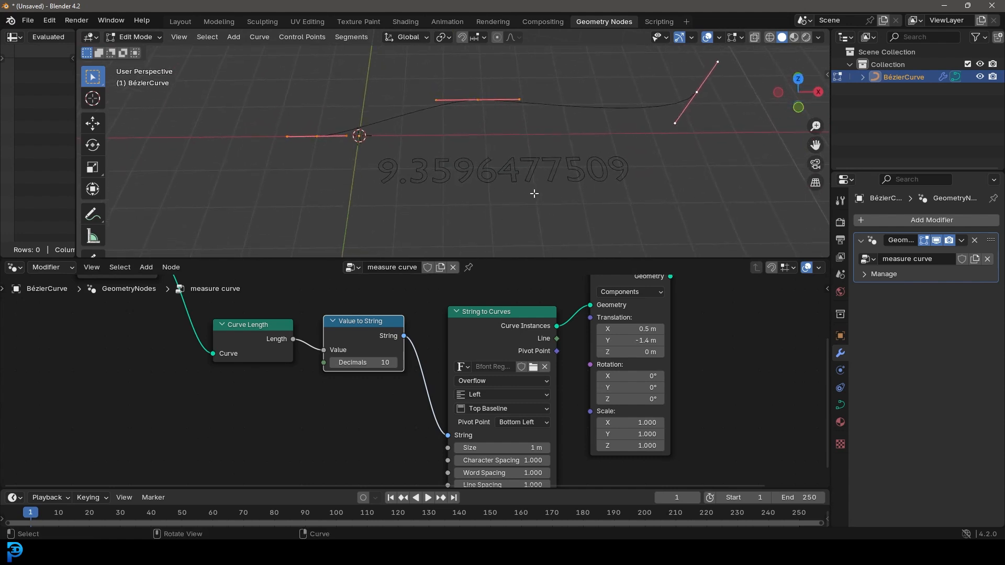
mouse_move(565, 185)
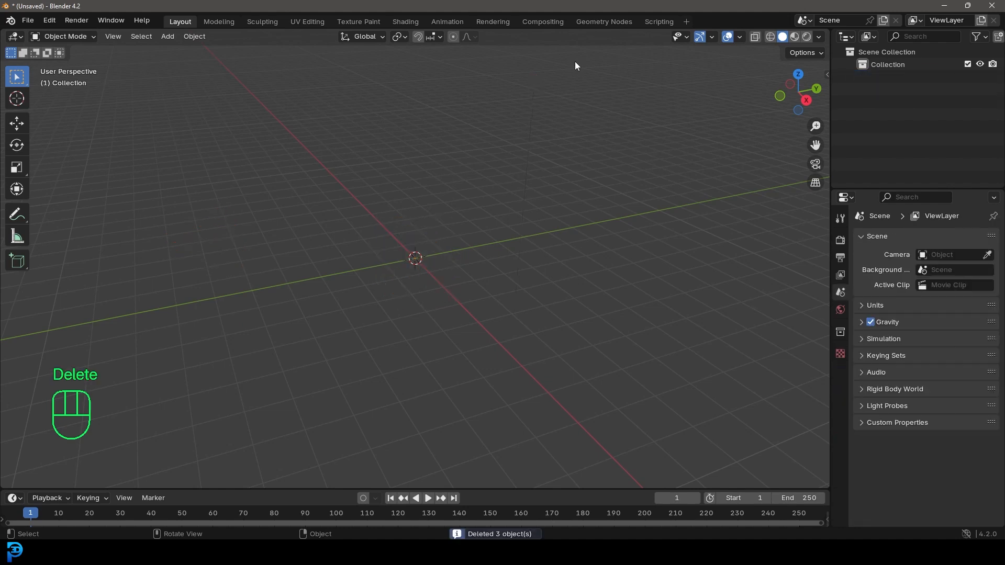
- Add a fresh Bézier curve at the world origin via Shift+A > Curve > Bézier
key(shift+a)
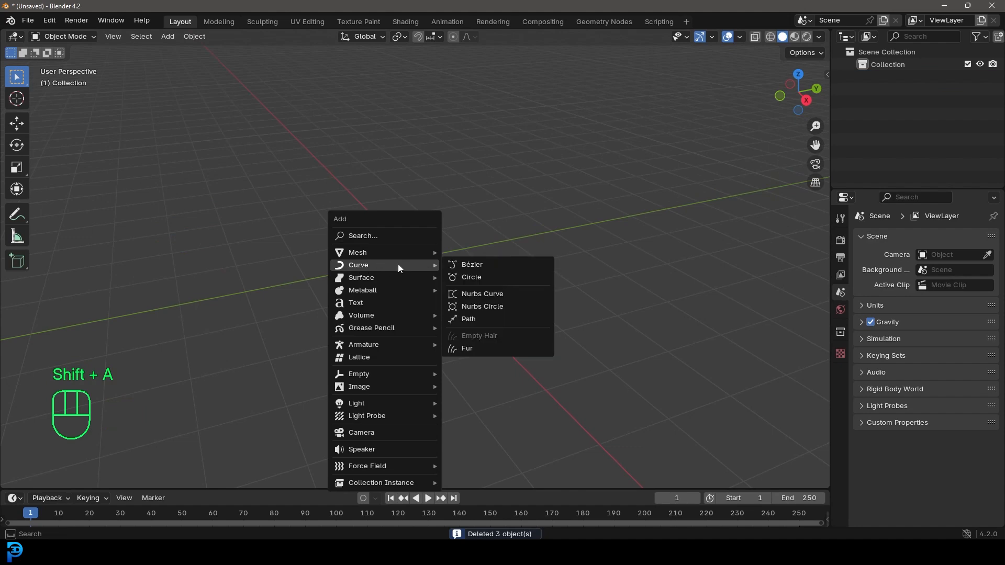
click(472, 264)
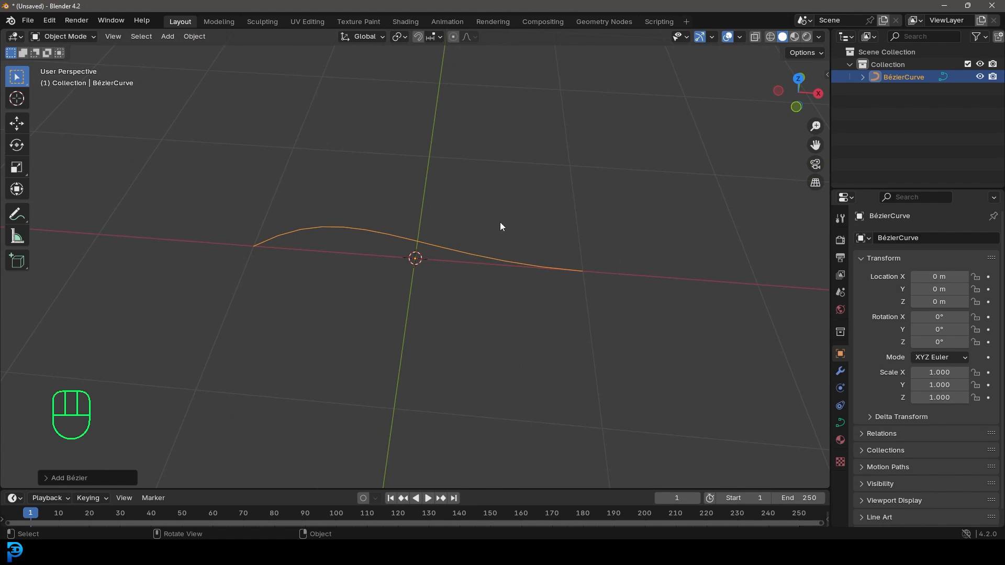
- In the Geometry Nodes workspace, create a node group named 'measure curve' on the curve
click(603, 21)
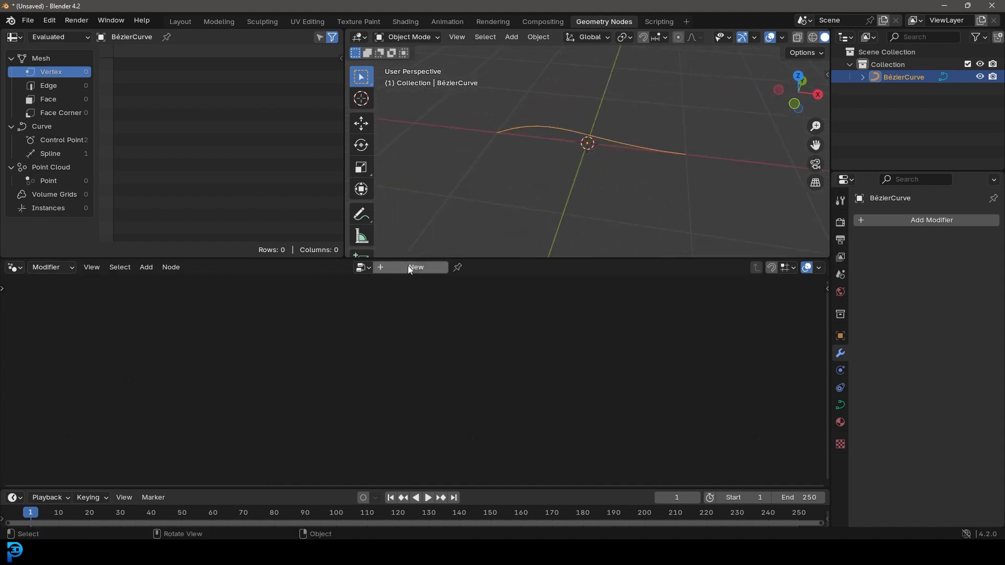
click(415, 268)
text(mesu)
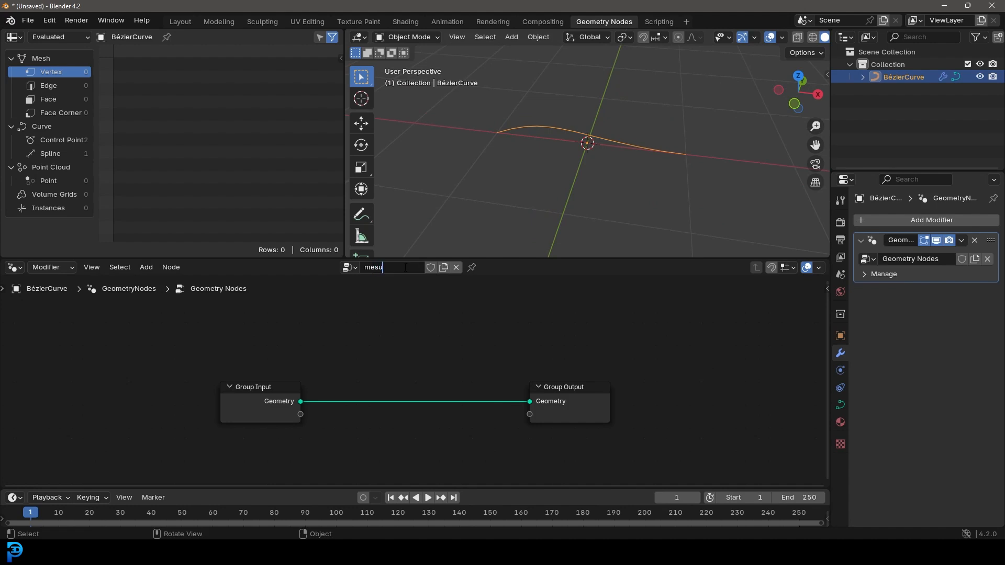
text(measure curve)
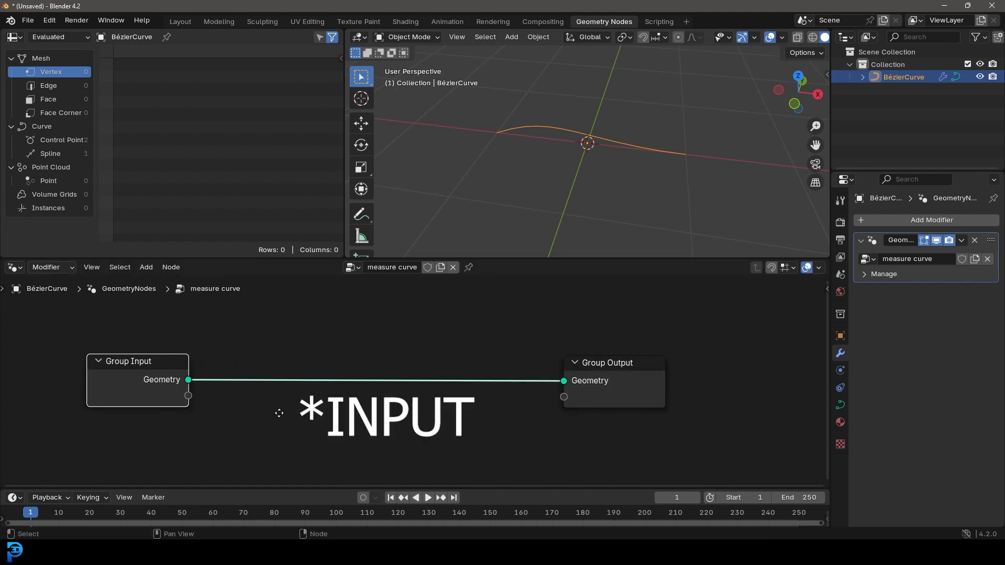
- Search for and add a Curve Length node fed by the Group Input geometry
click(145, 267)
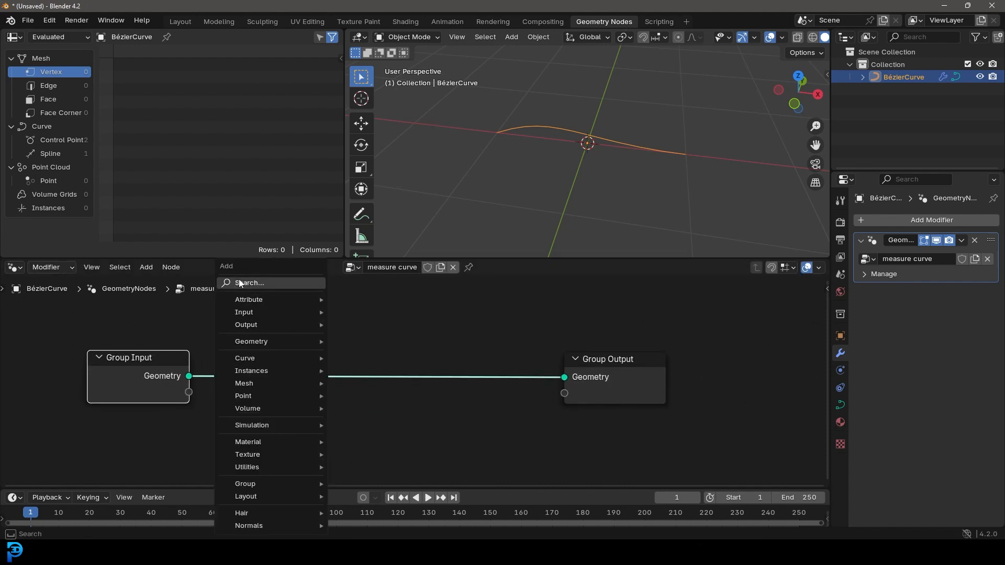
click(248, 283)
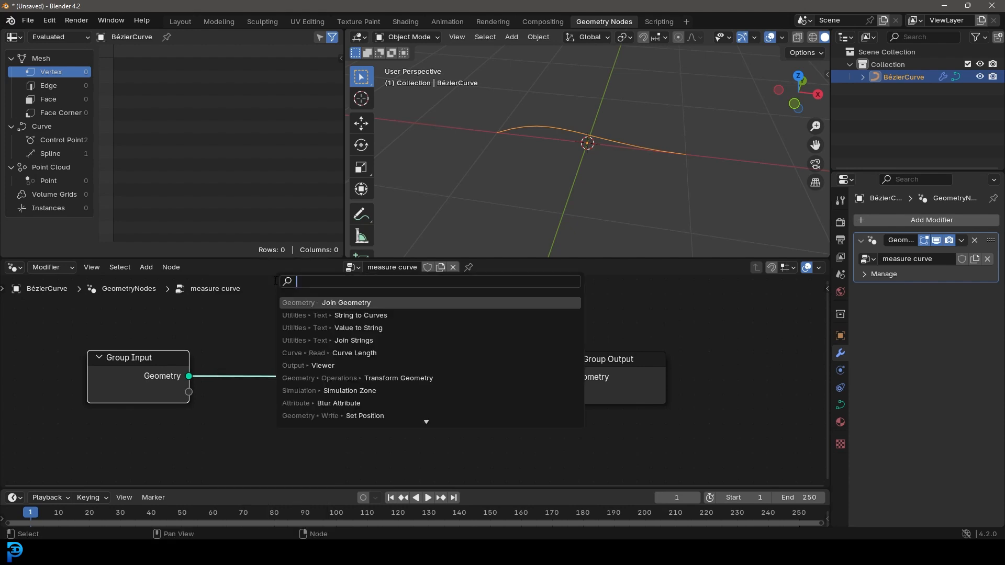
text(curve)
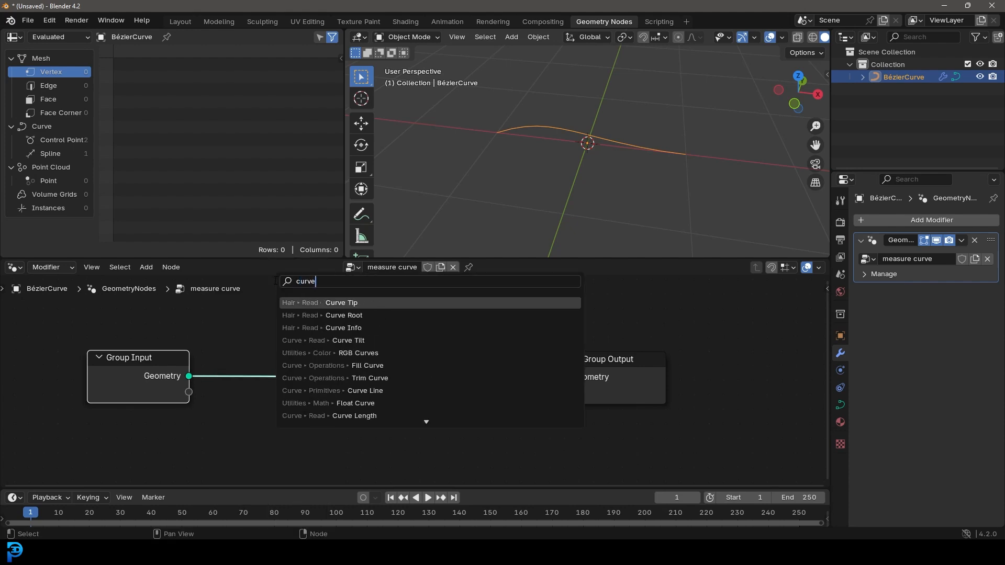
text(le)
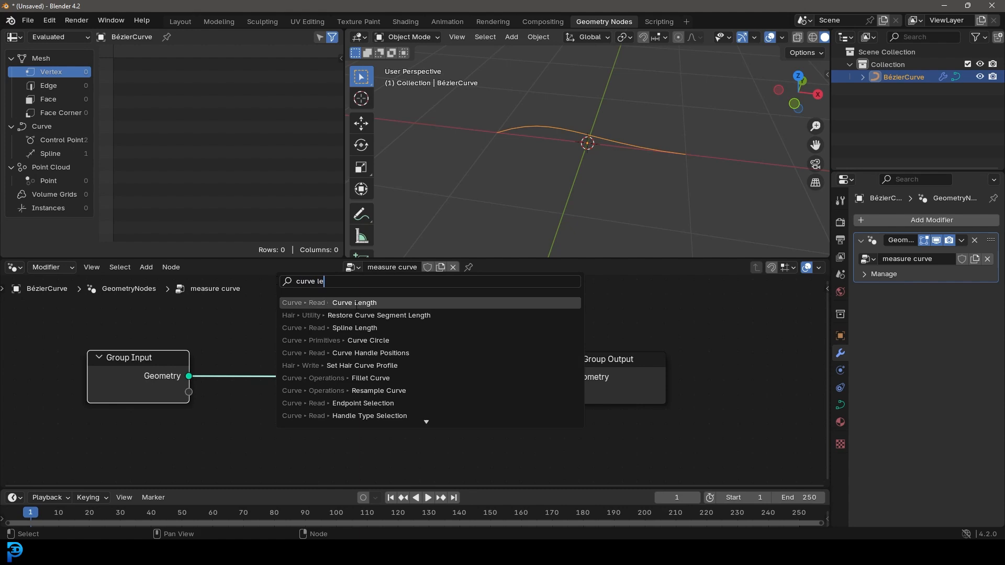
click(354, 303)
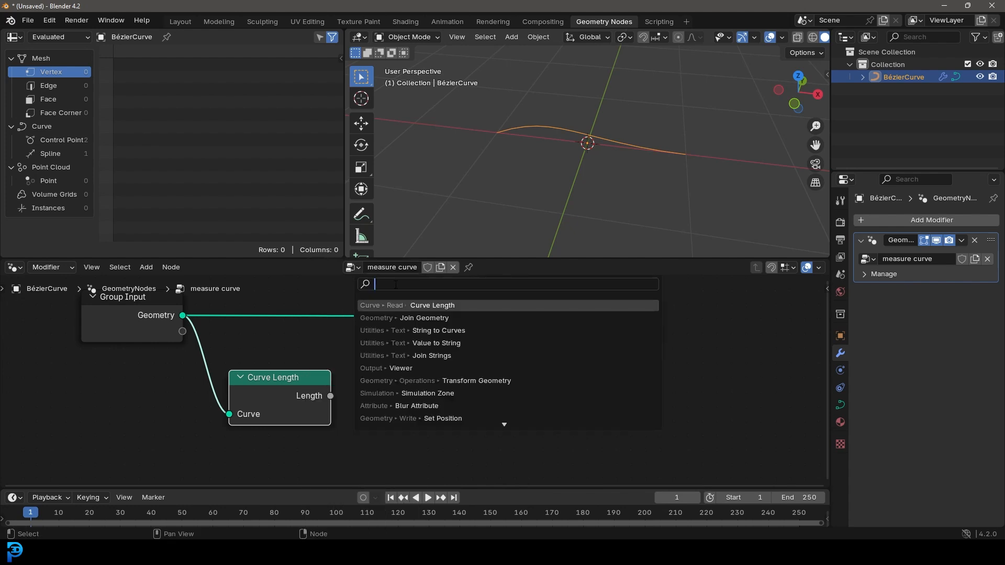
- Search 'value to s' and add a Value to String node taking the curve's Length
text(value)
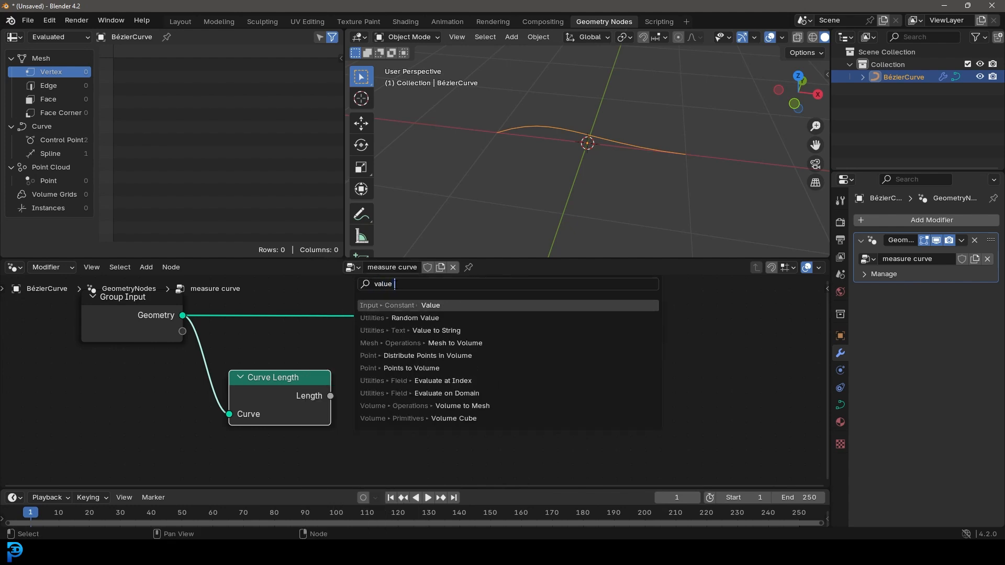
text(t)
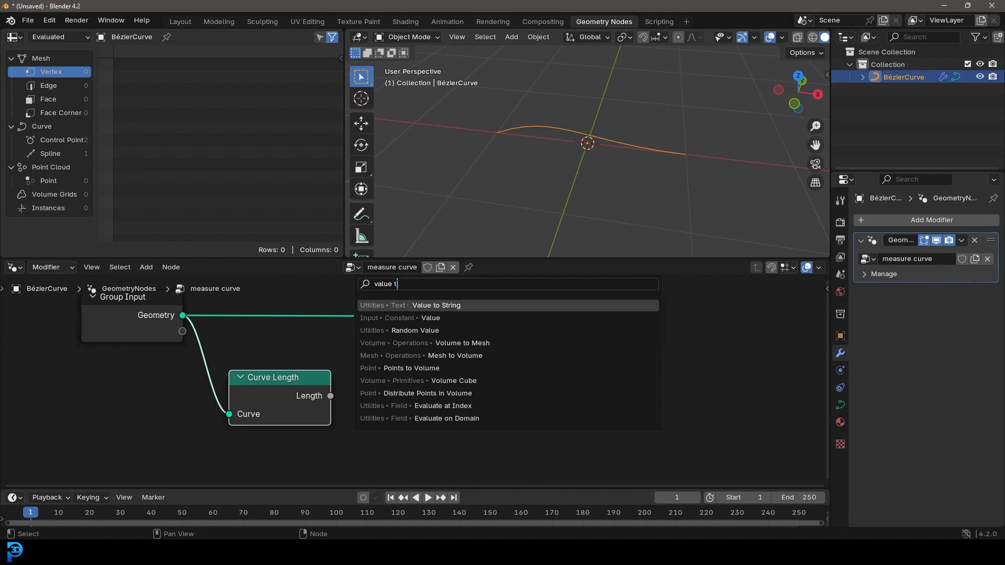
text(o s)
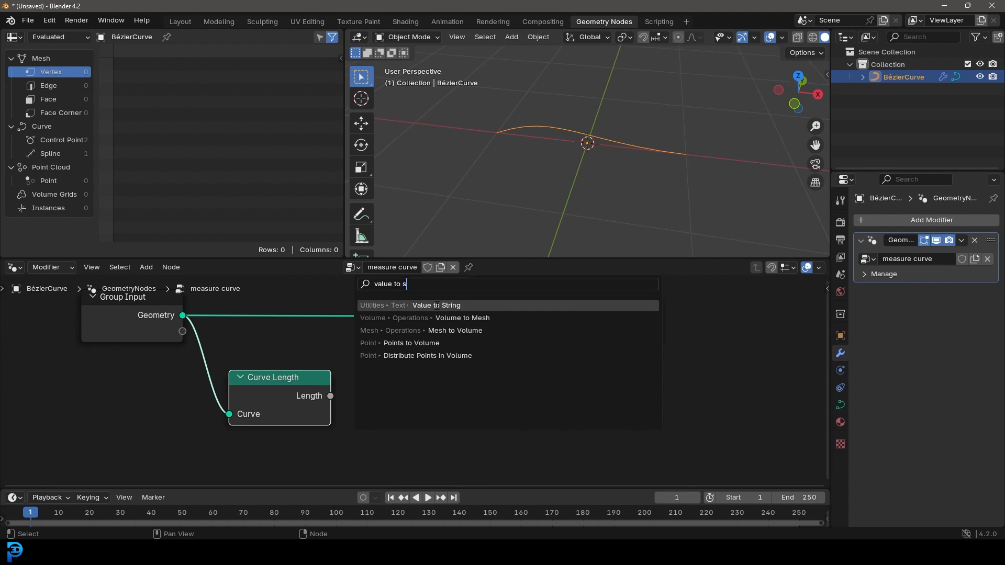
click(436, 305)
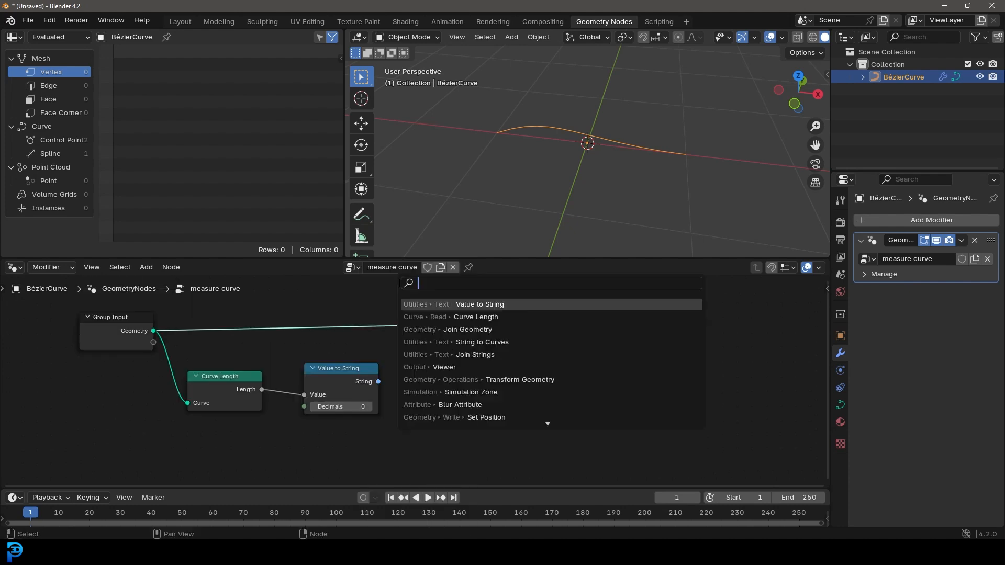
- Add a String to Curves node feeding Group Output so the viewport shows '2'
text(string to)
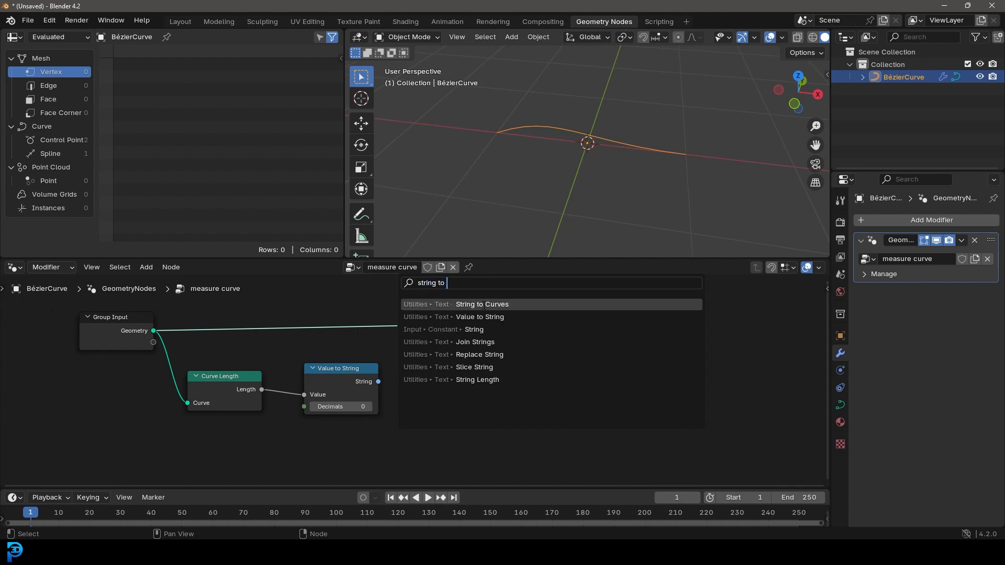
click(482, 304)
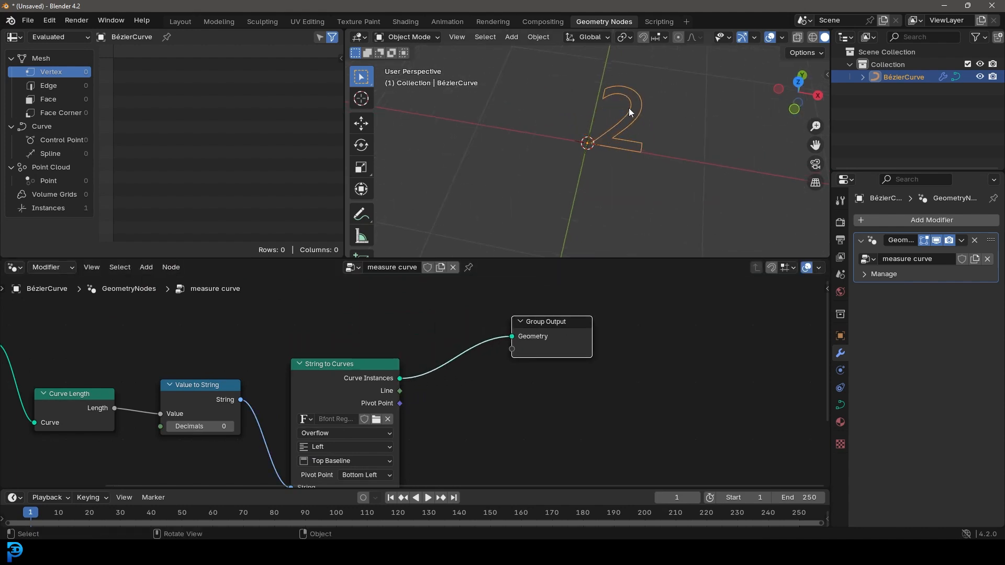
mouse_move(653, 146)
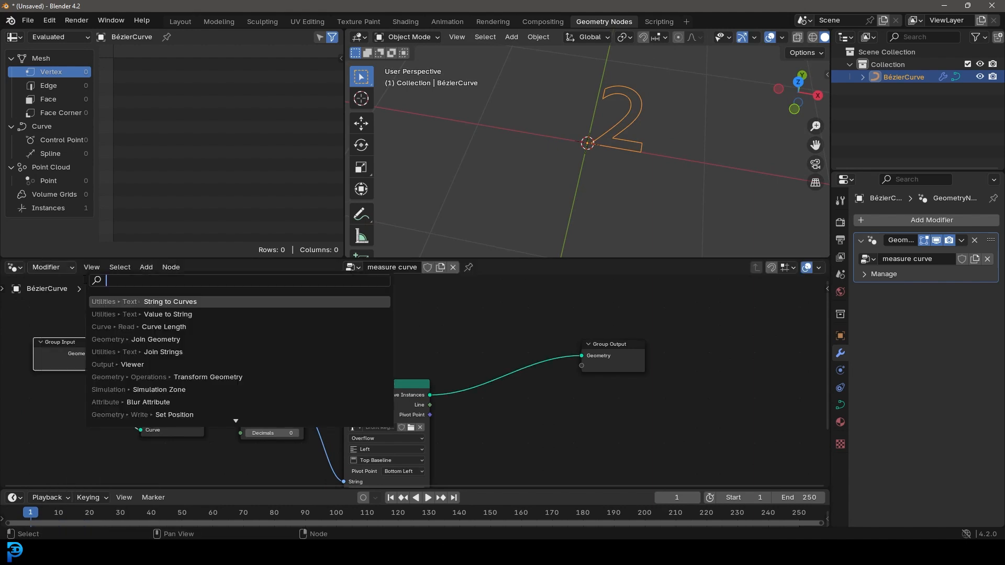
- Add a Join Geometry node merging the Bézier curve with the length text instances
text(join)
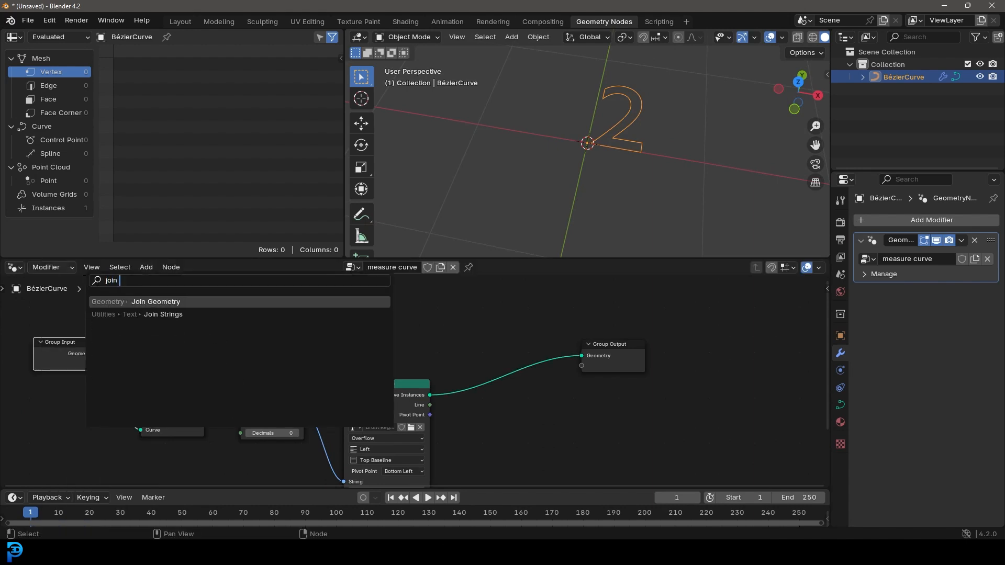
click(155, 302)
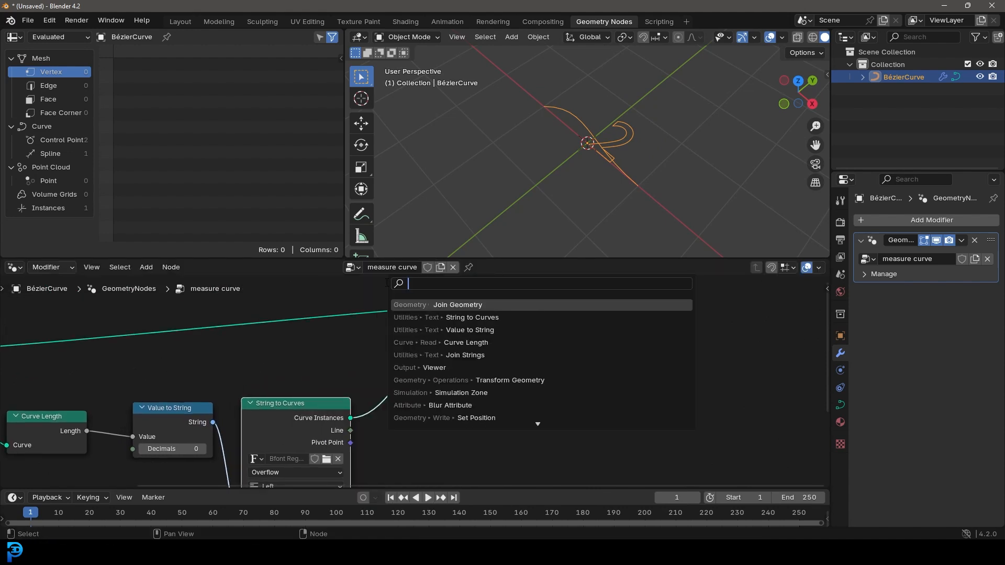
- Add a Transform Geometry node between String to Curves and Join Geometry
text(trasnf)
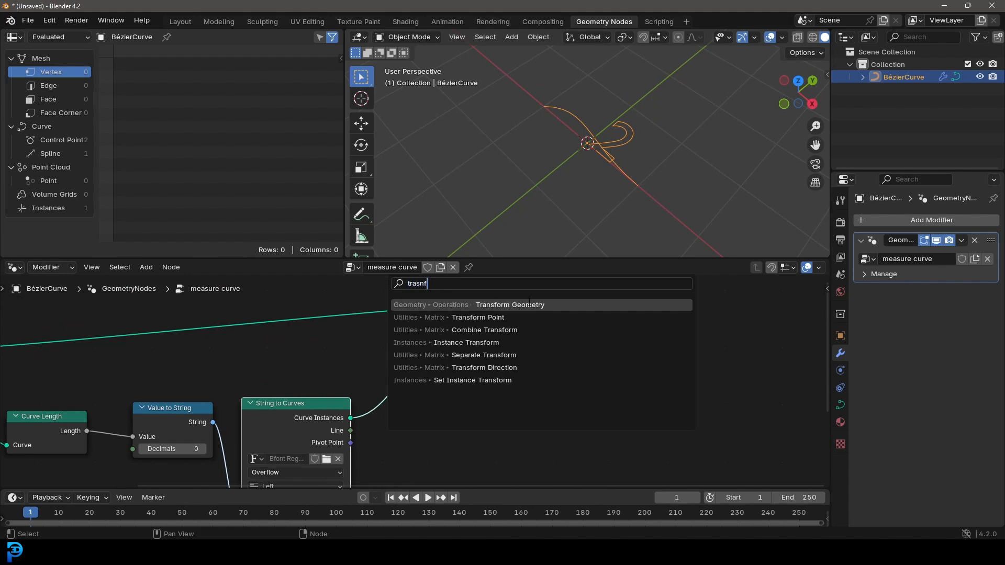
click(510, 304)
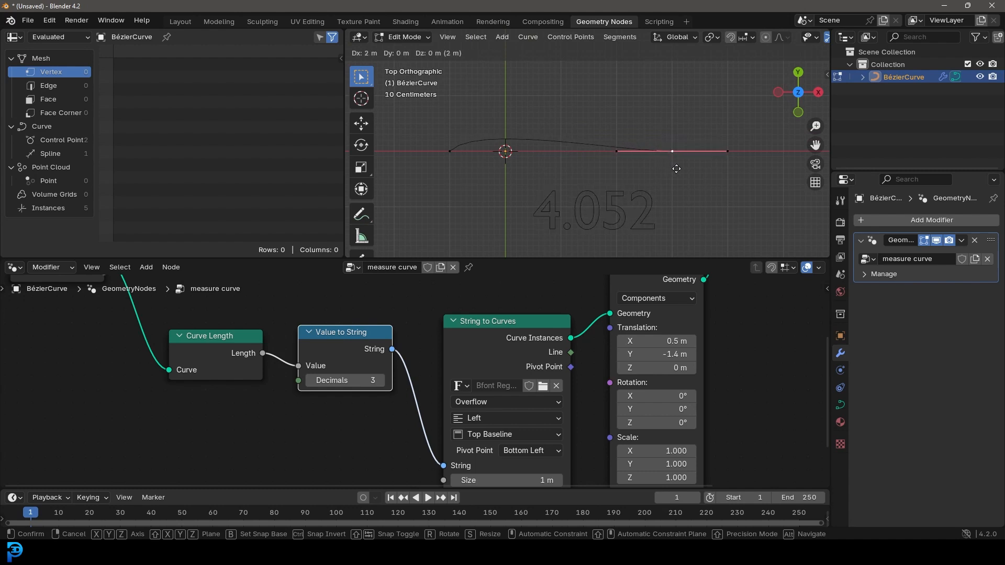
- Move the curve's end points in Edit Mode so the offset text updates to 3.937
key(r)
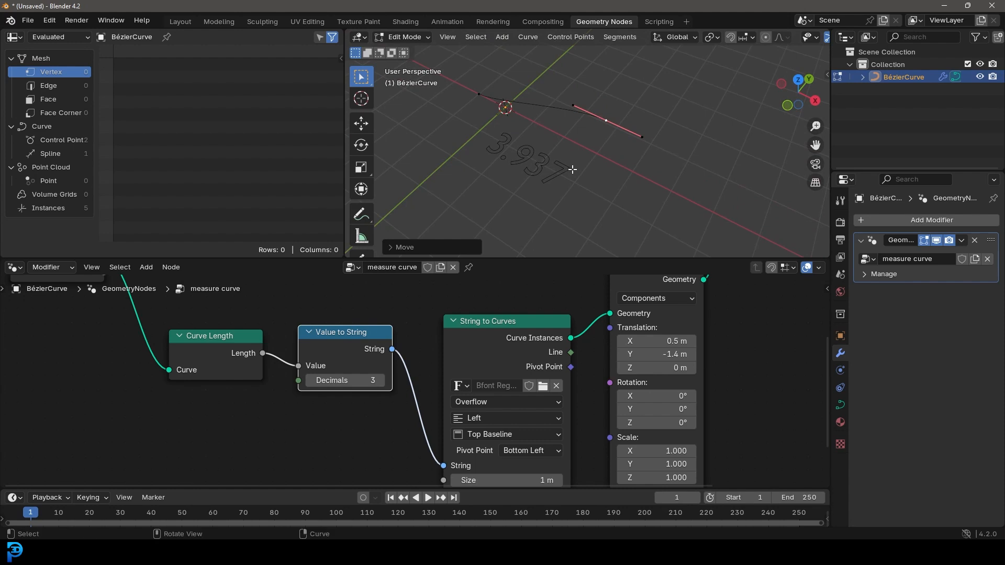
mouse_move(504, 138)
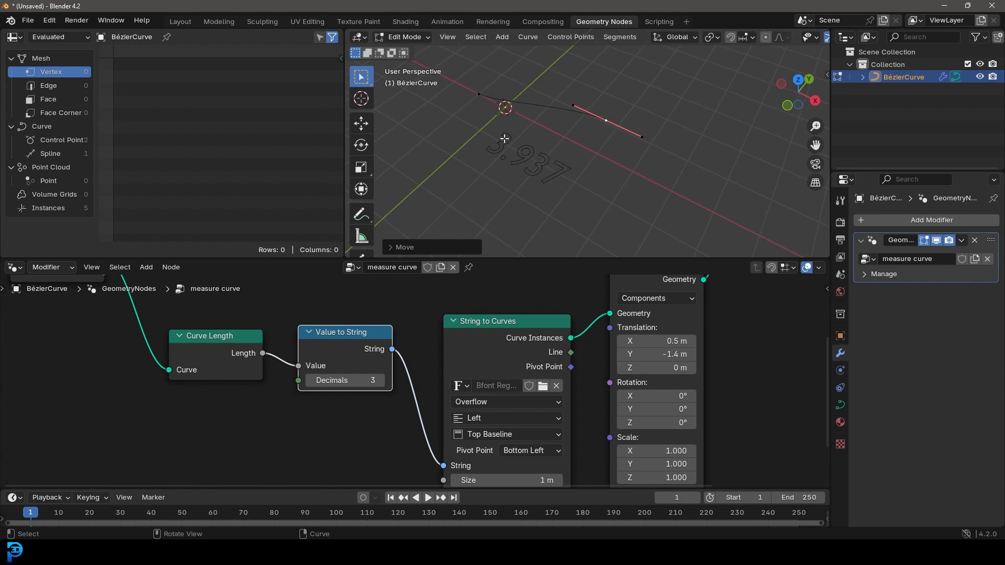